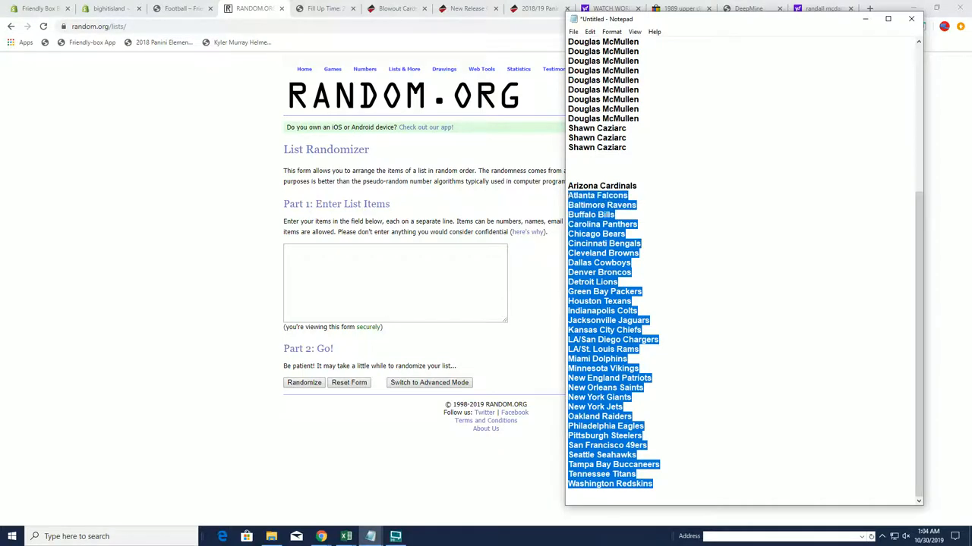
Step: Paste the 32 NFL team names into the List Randomizer and reshuffle them seven times
right_click(619, 243)
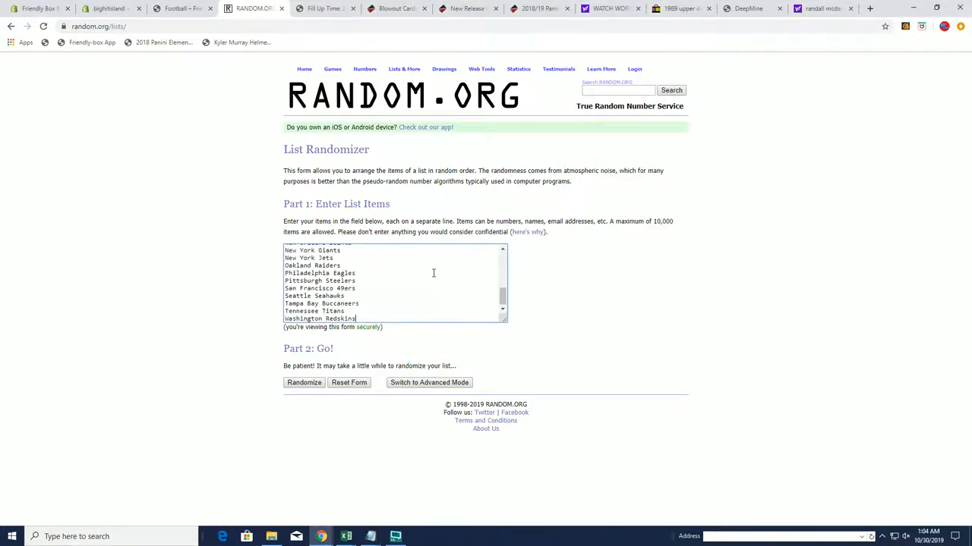
click(303, 383)
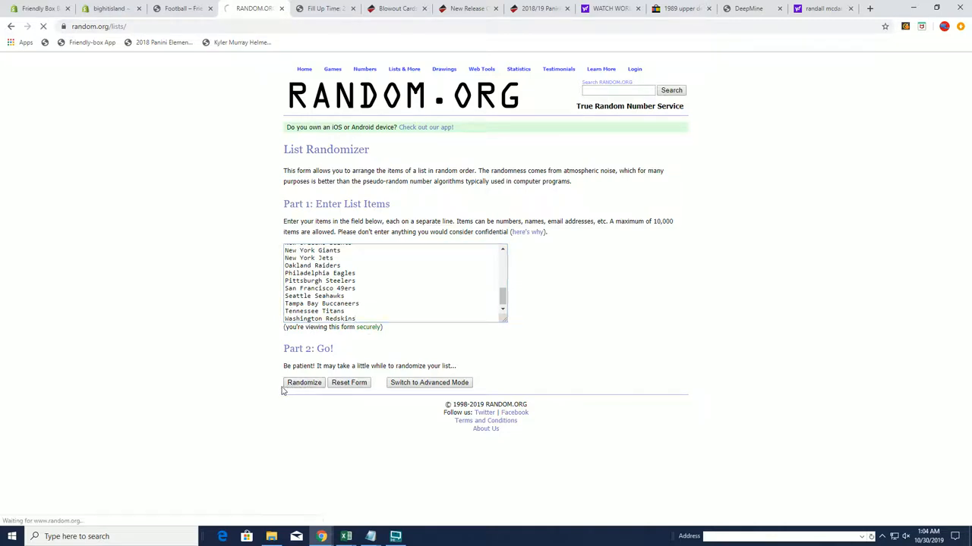
click(304, 382)
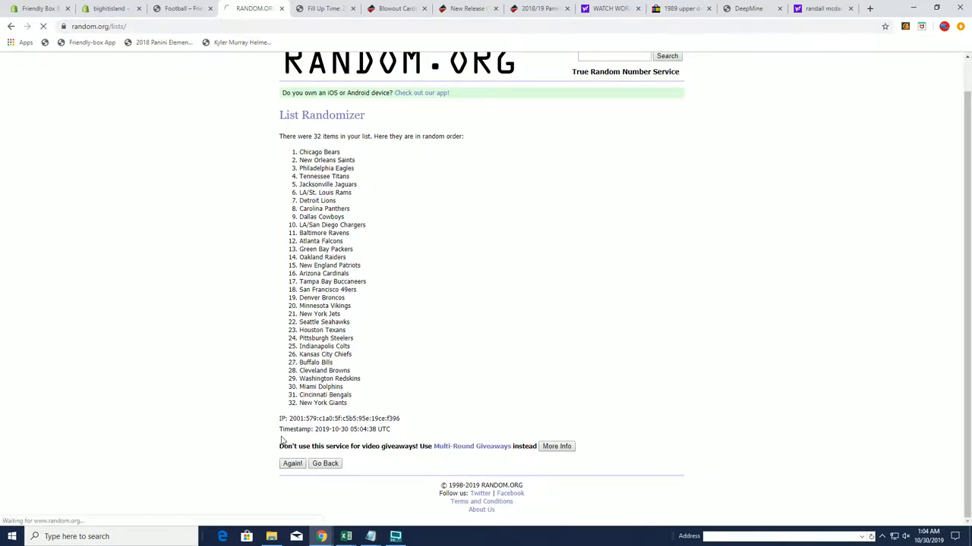
click(292, 464)
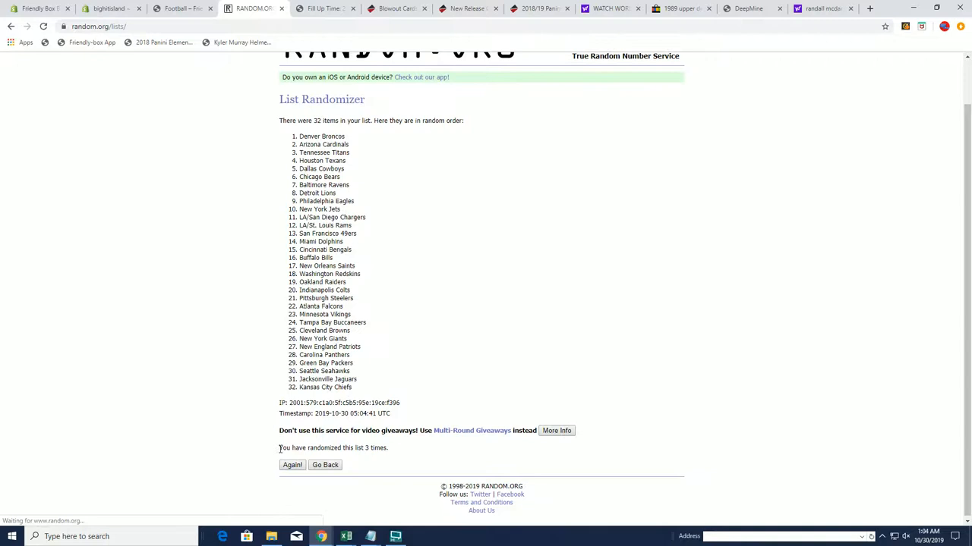
click(291, 464)
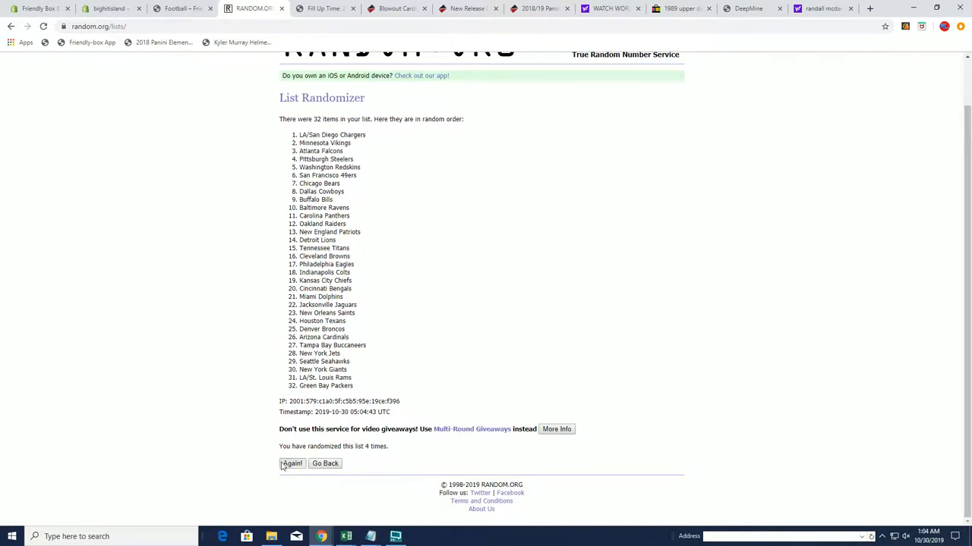
click(291, 463)
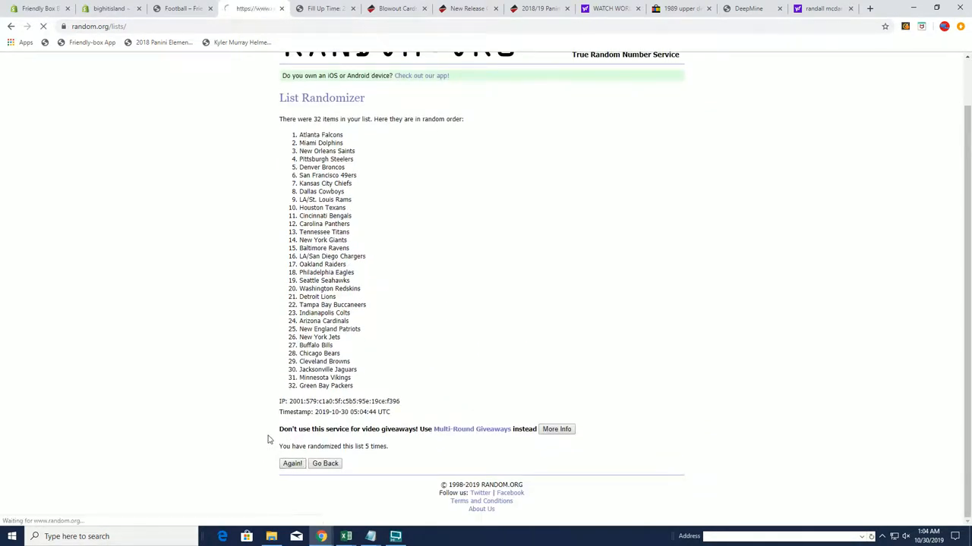
click(292, 463)
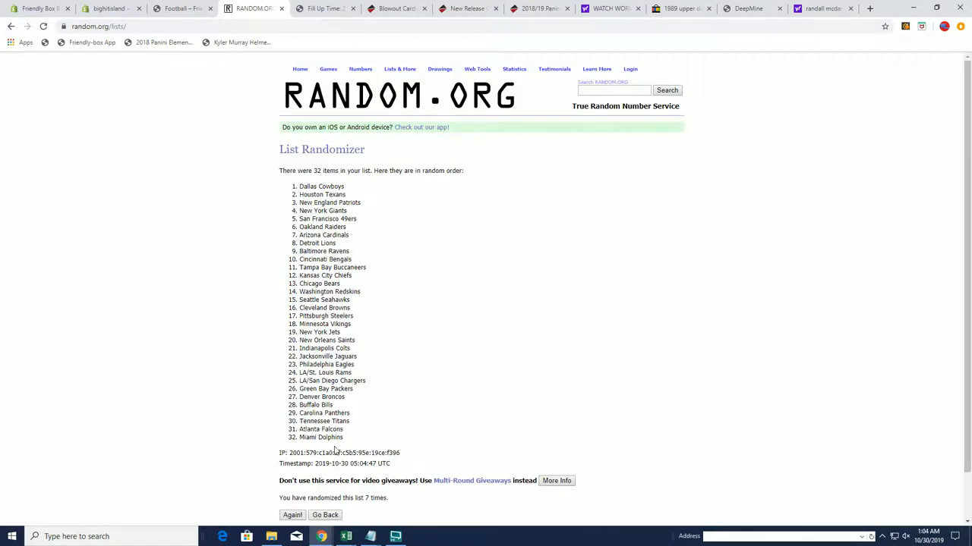
Step: Copy the shuffled team list and select the Excel team name cells B2:B33
drag(299, 186, 342, 437)
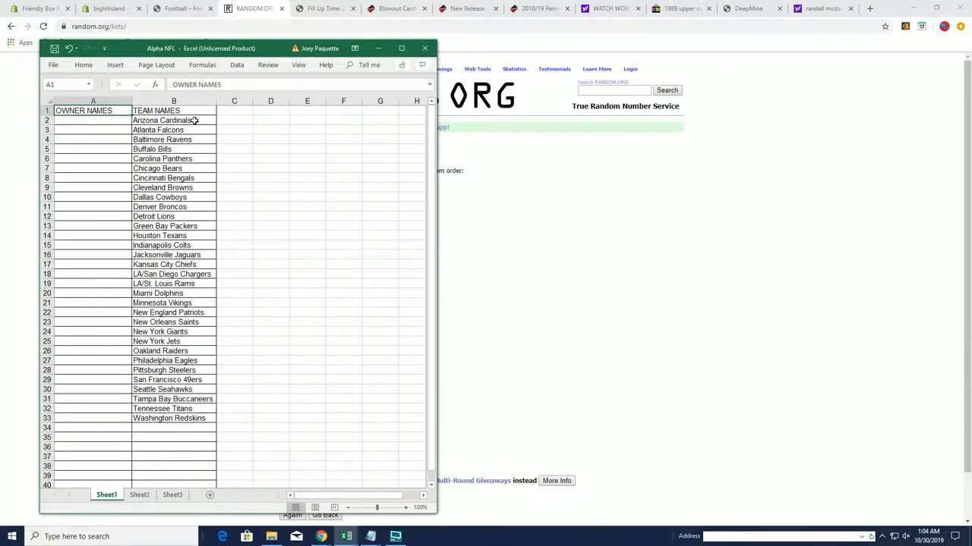
drag(173, 110, 173, 130)
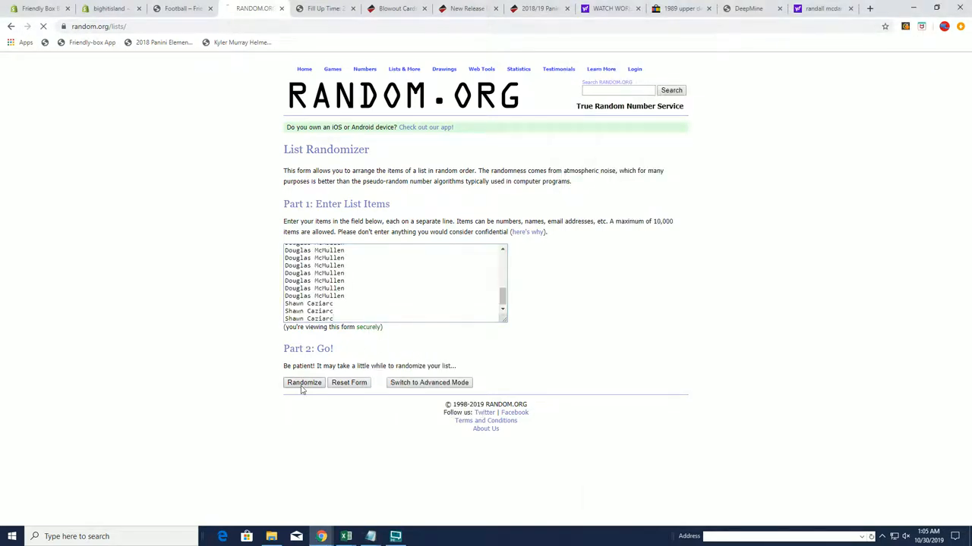
Step: Randomize the 32-entry owner name list, then reshuffle it with Again! repeatedly
click(304, 381)
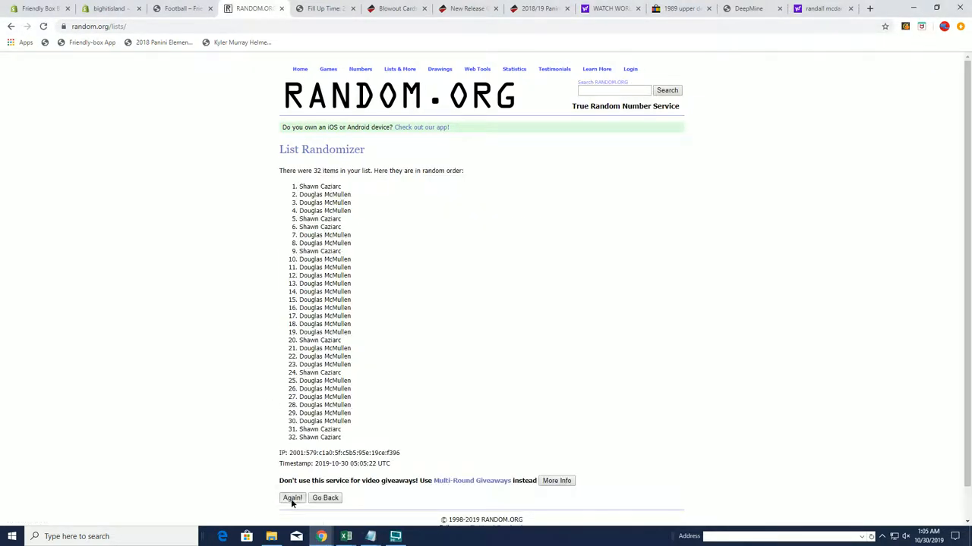
click(292, 498)
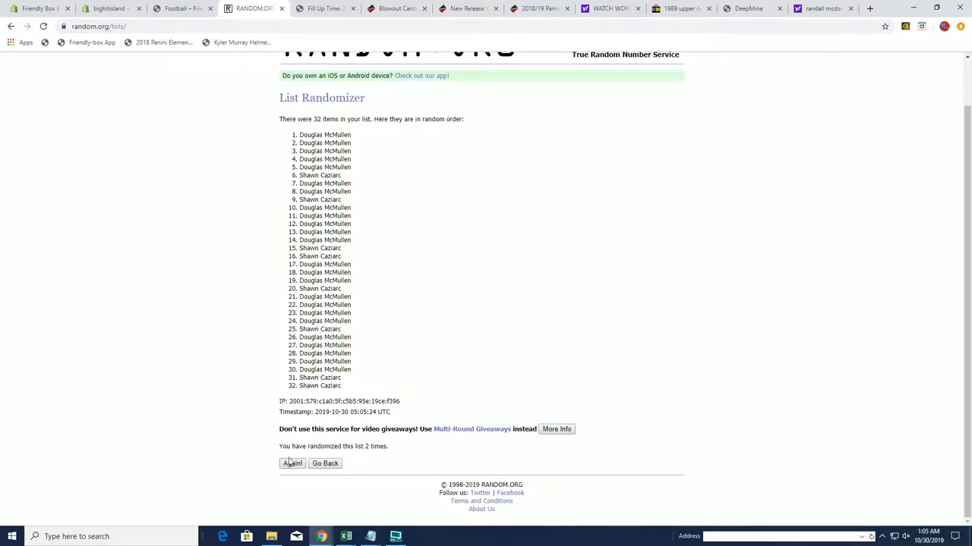
click(292, 463)
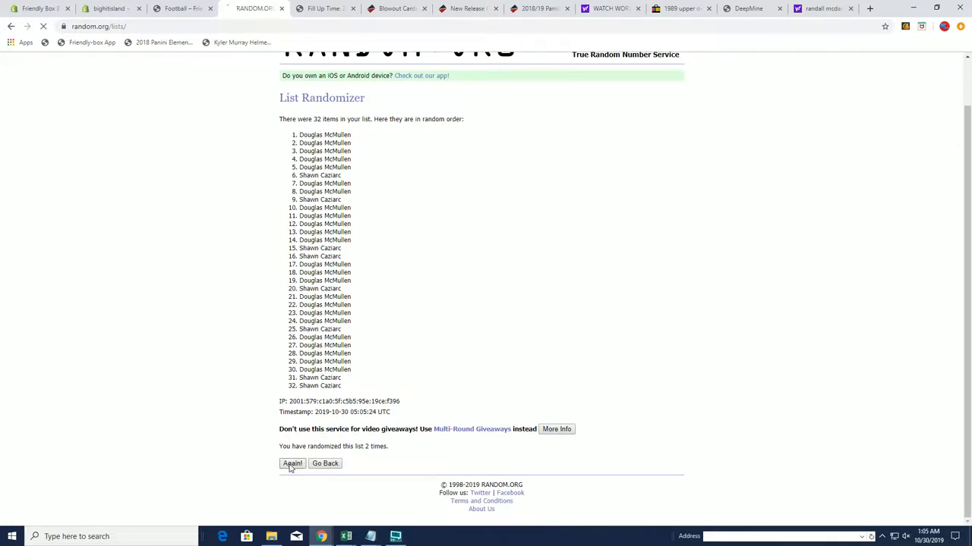
click(292, 464)
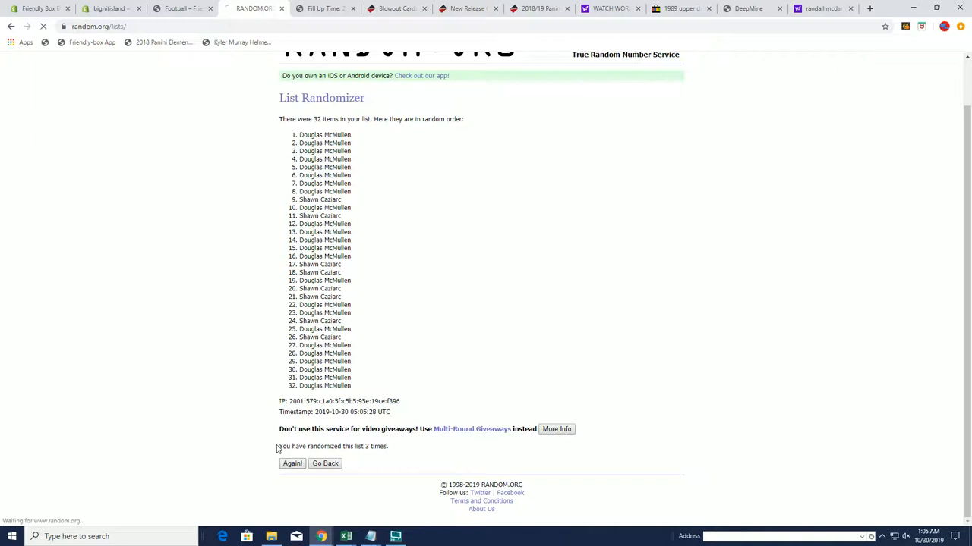
click(291, 464)
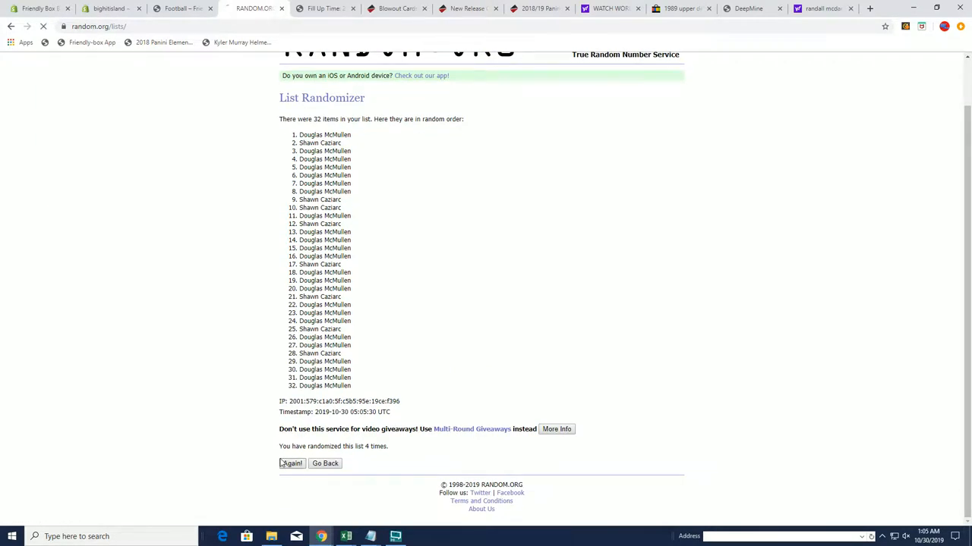
click(292, 463)
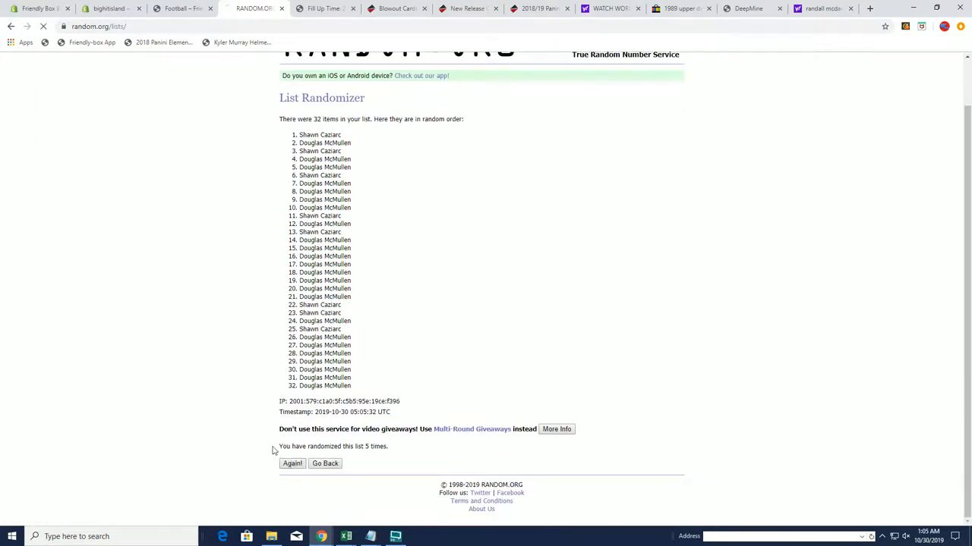
click(291, 463)
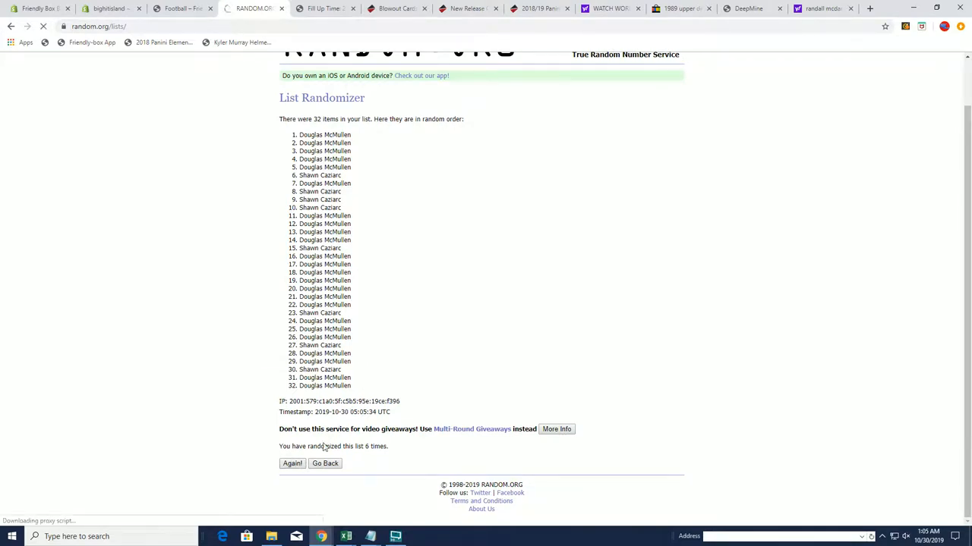
click(292, 463)
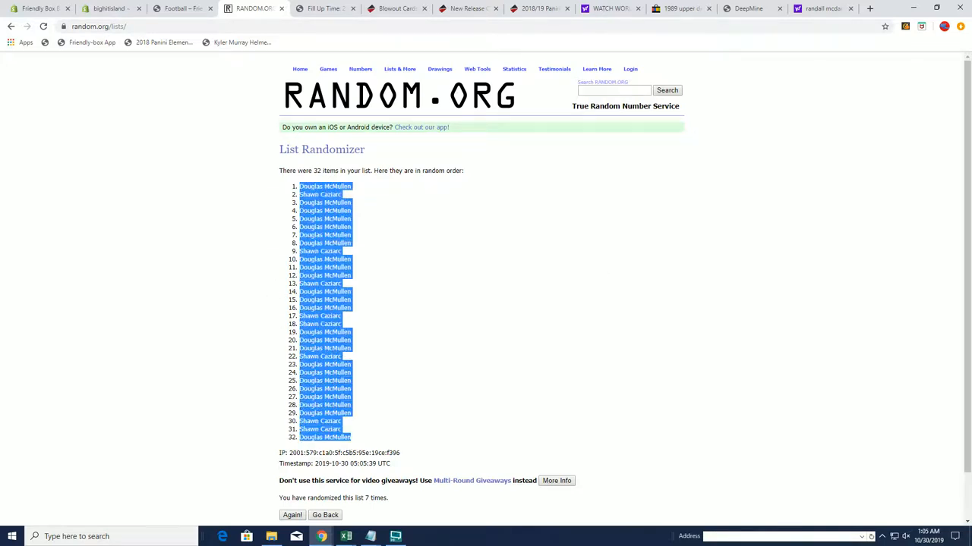
Step: Paste the shuffled owner list into column A starting at A2
click(345, 536)
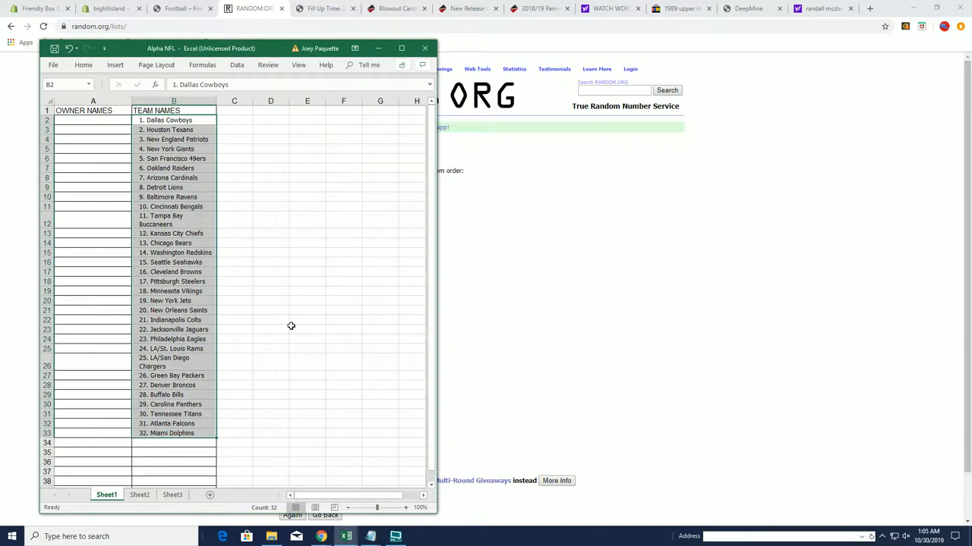
right_click(83, 120)
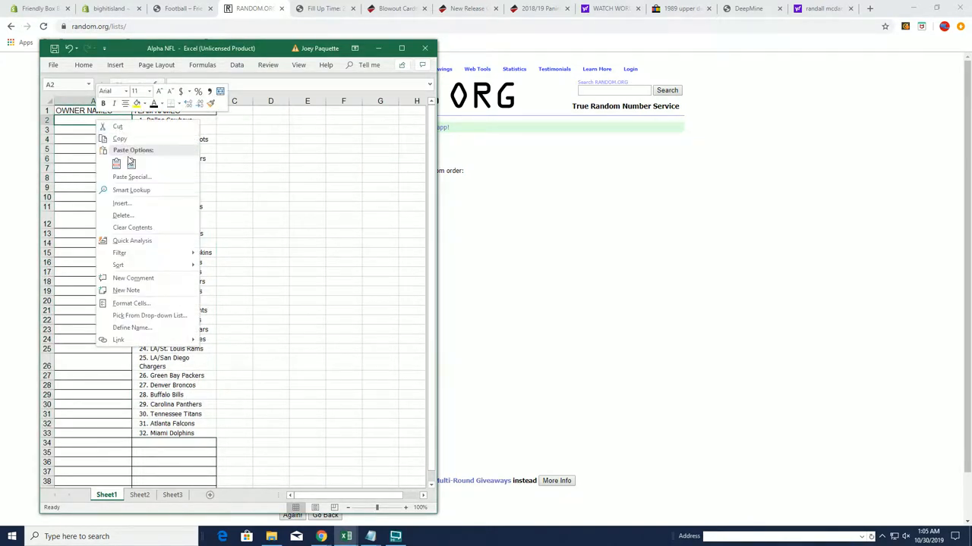
click(116, 163)
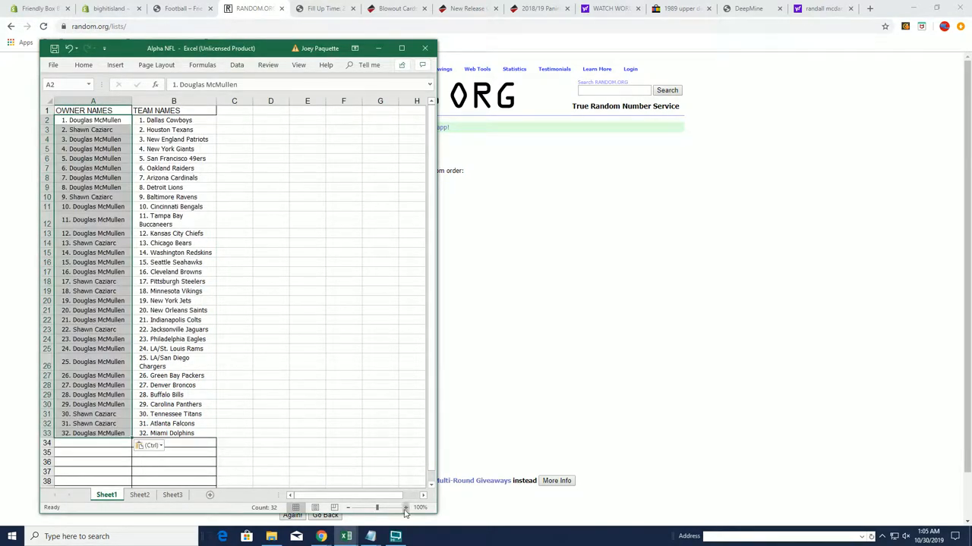
mouse_move(406, 507)
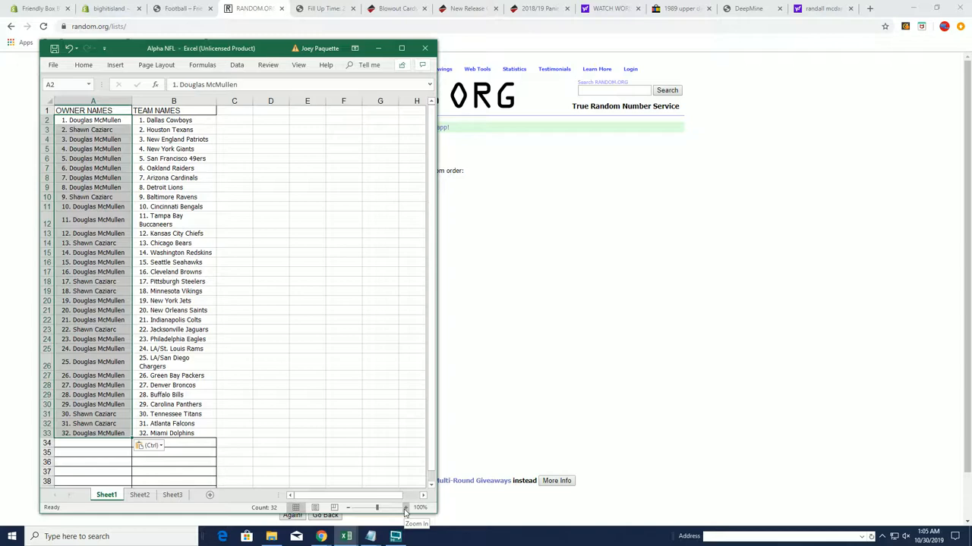
Step: Zoom in on the sheet so the owner–team pairings are easier to read
click(405, 507)
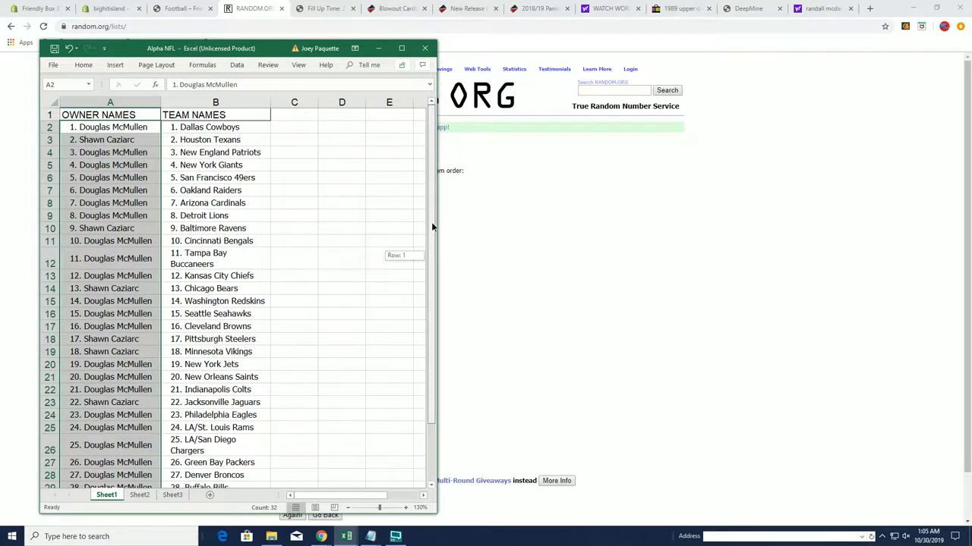
scroll(down, 3)
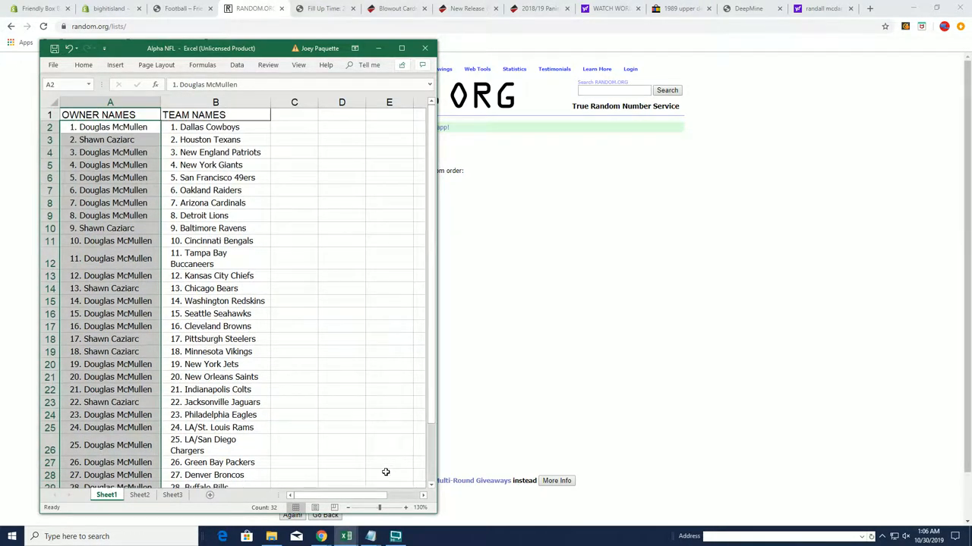
click(349, 508)
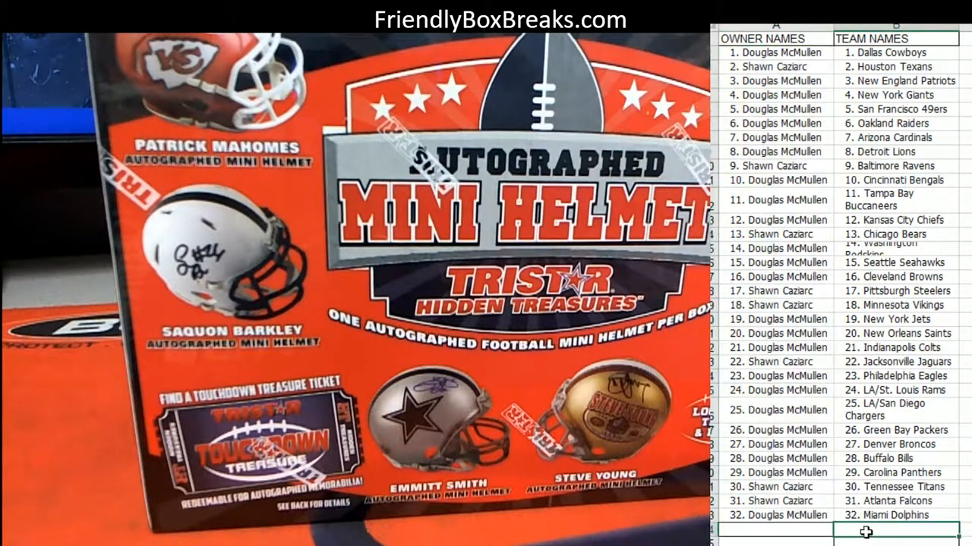
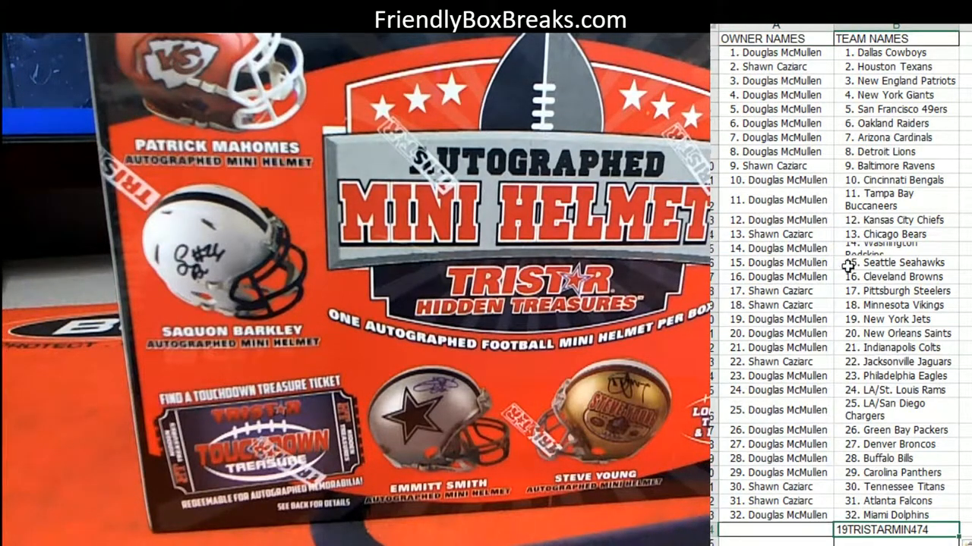